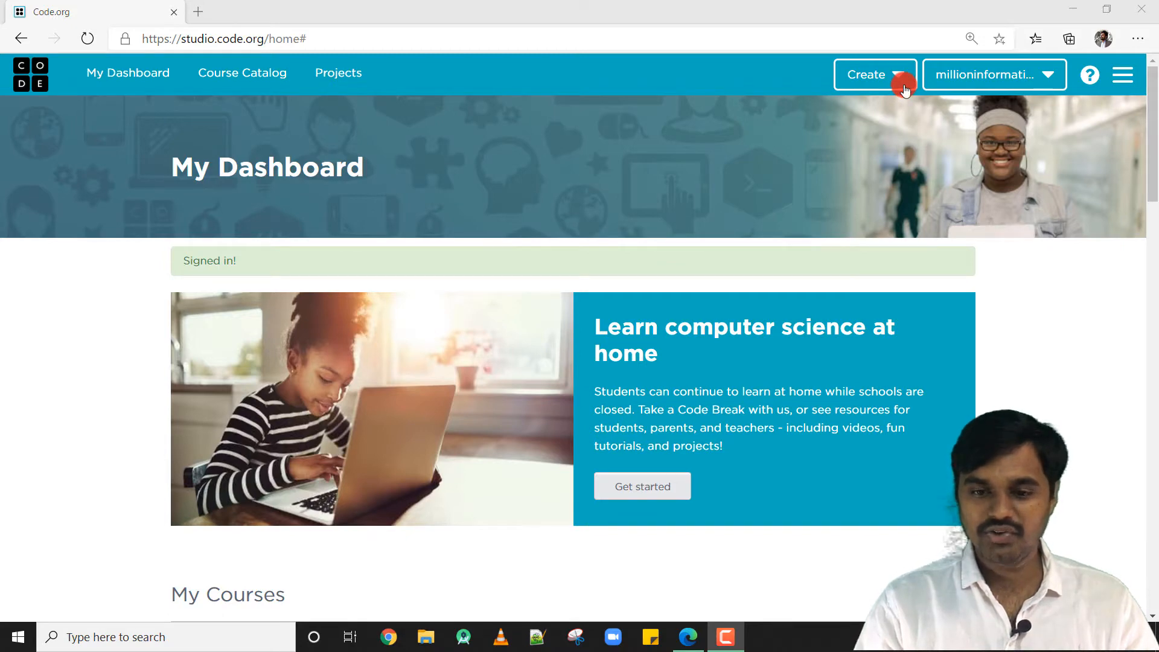
# Step: Start a new untitled App Lab project from the Create menu
pyautogui.click(874, 75)
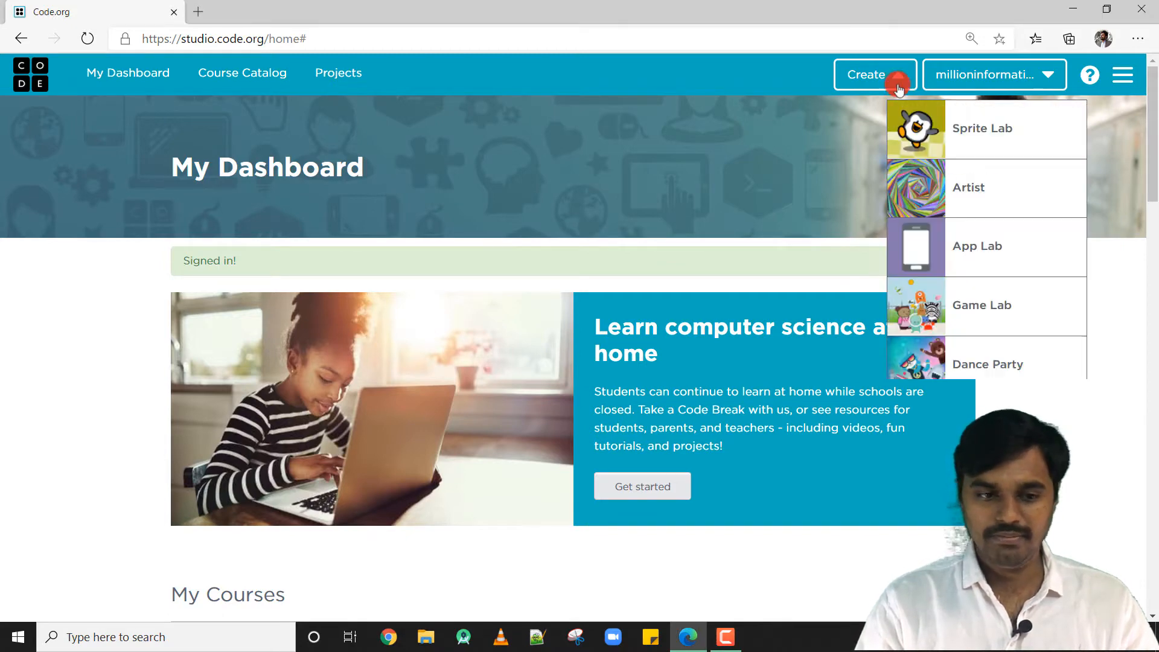
pyautogui.click(985, 246)
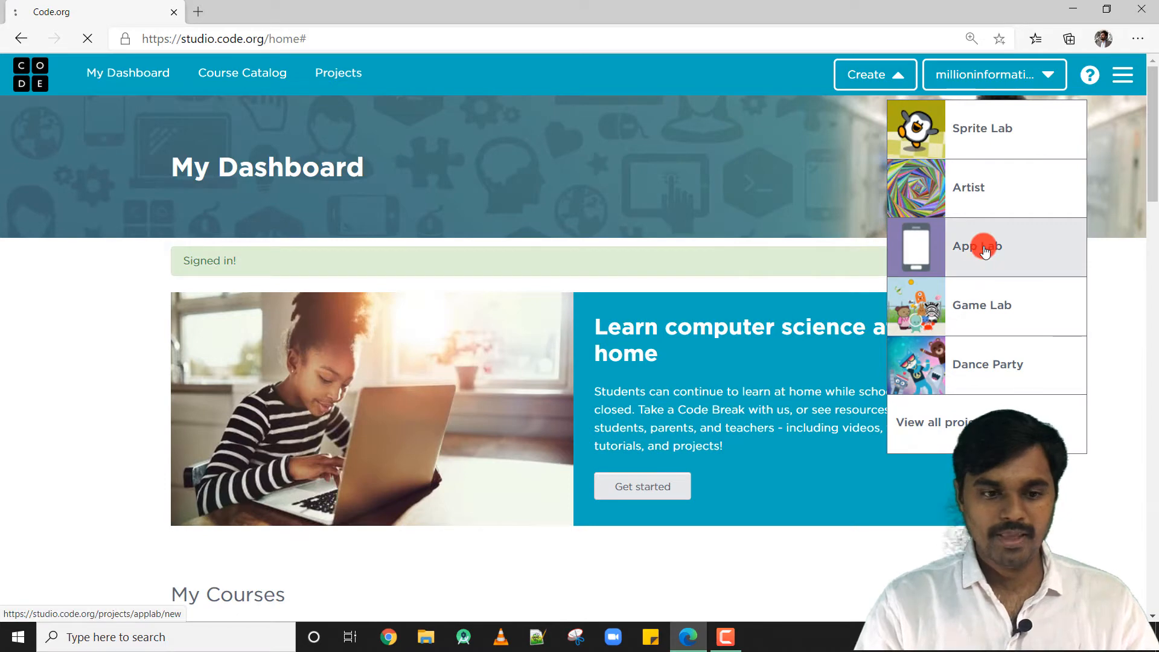
pyautogui.click(976, 246)
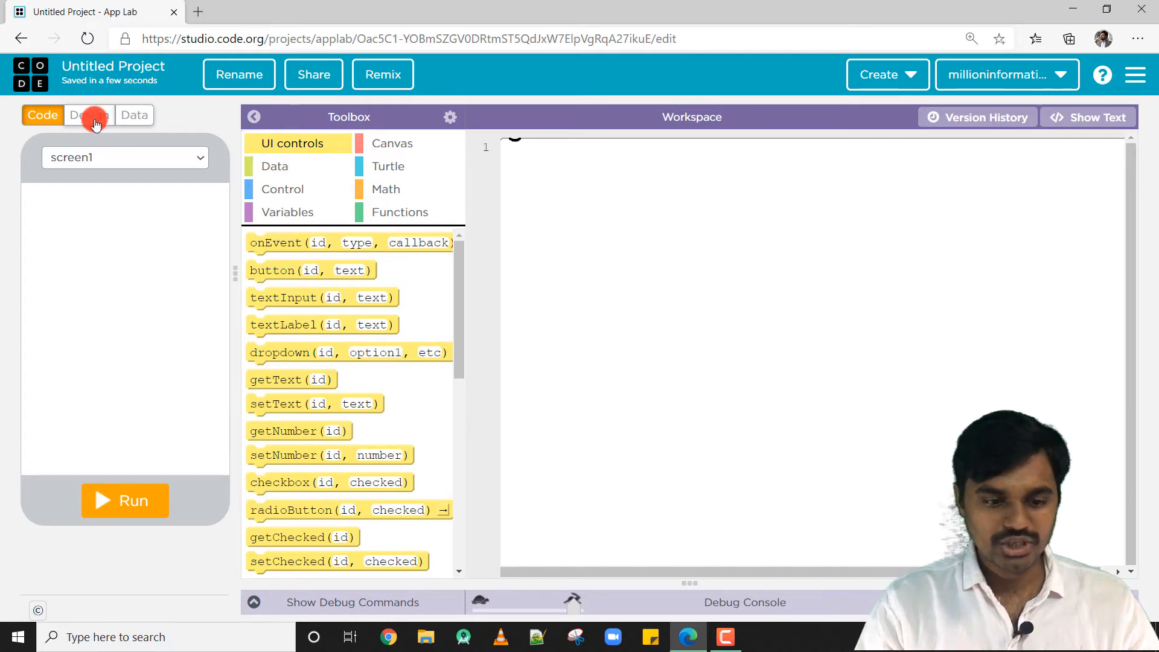
# Step: Place a new 100 by 100 image element, image1, near screen1's top-left in Design mode
pyautogui.click(89, 116)
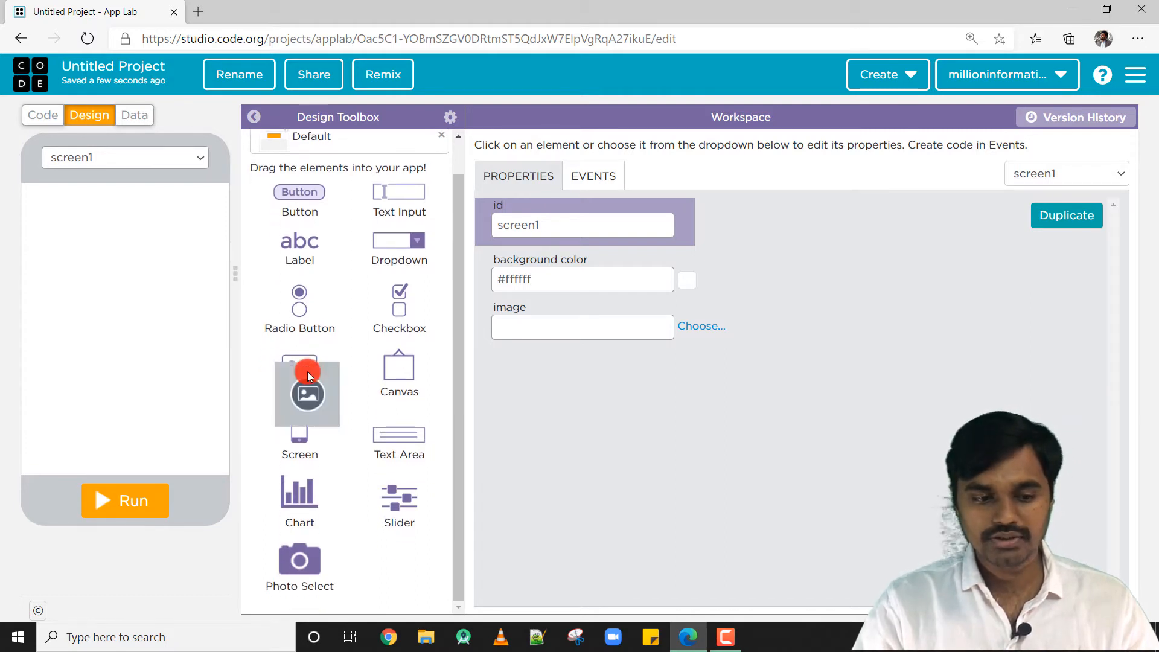
pyautogui.moveTo(307, 373); pyautogui.dragTo(71, 230)
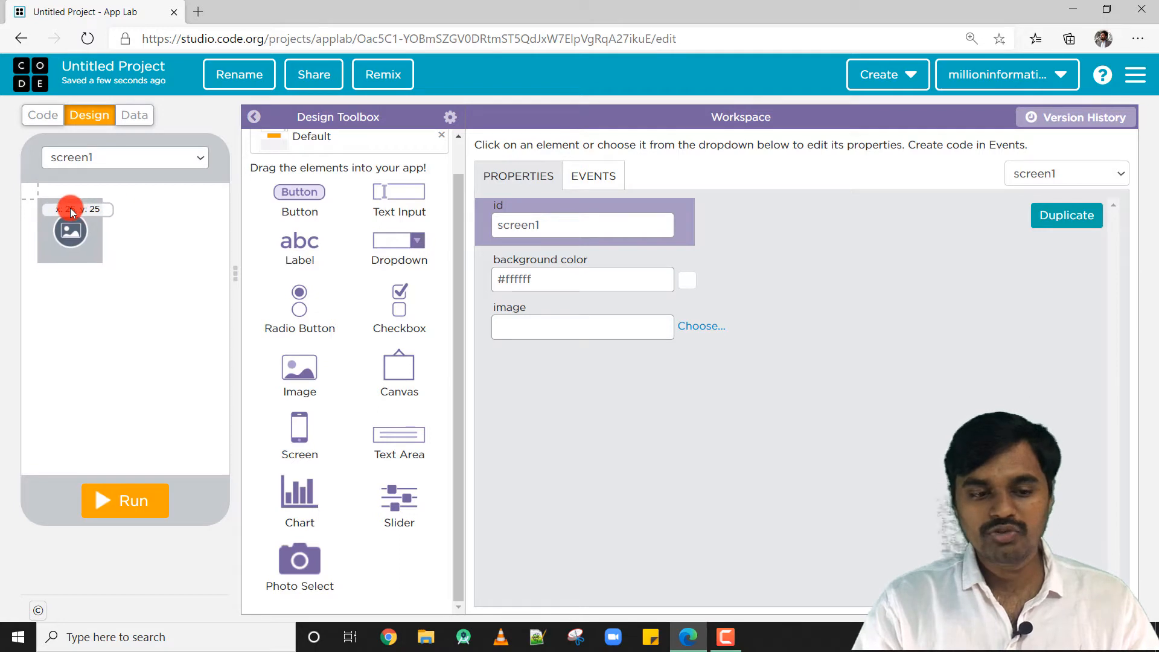
pyautogui.click(70, 231)
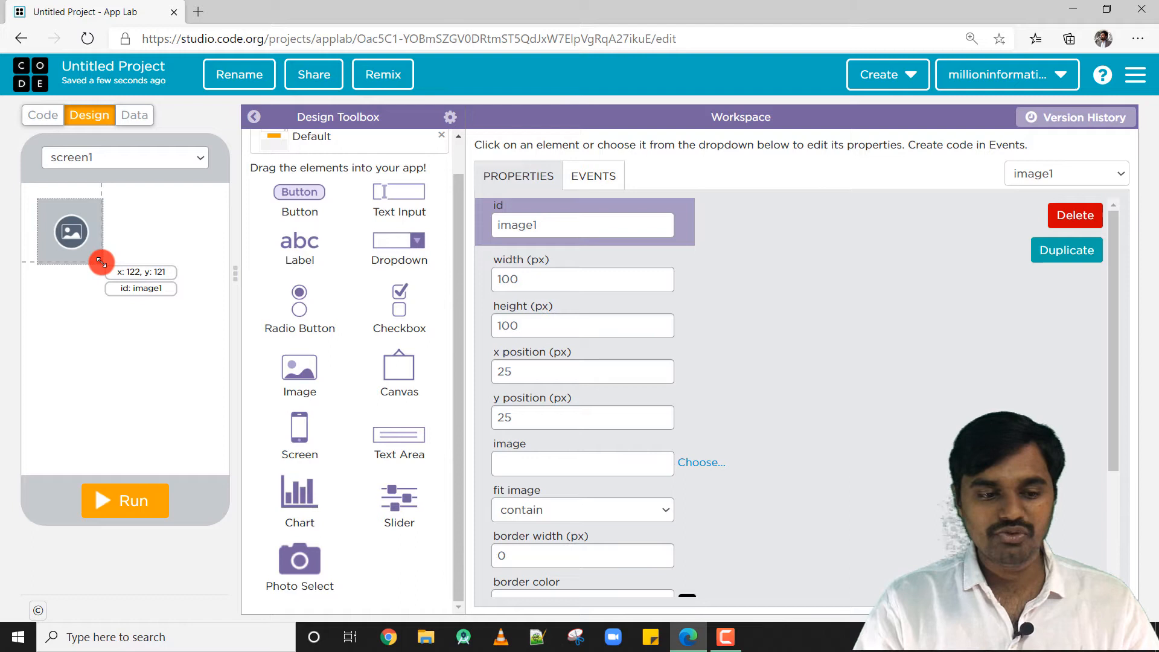
# Step: Enlarge image1 to about 275 by 385 pixels so it nearly fills screen1
pyautogui.moveTo(100, 262); pyautogui.dragTo(174, 344)
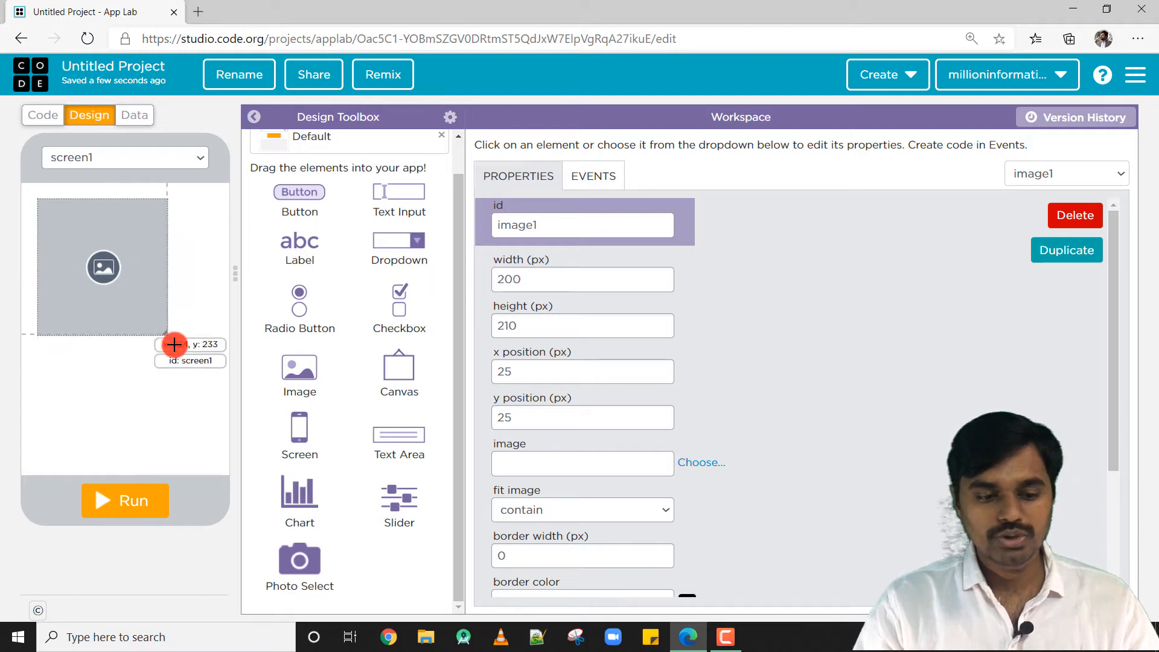
pyautogui.moveTo(174, 344); pyautogui.dragTo(219, 391)
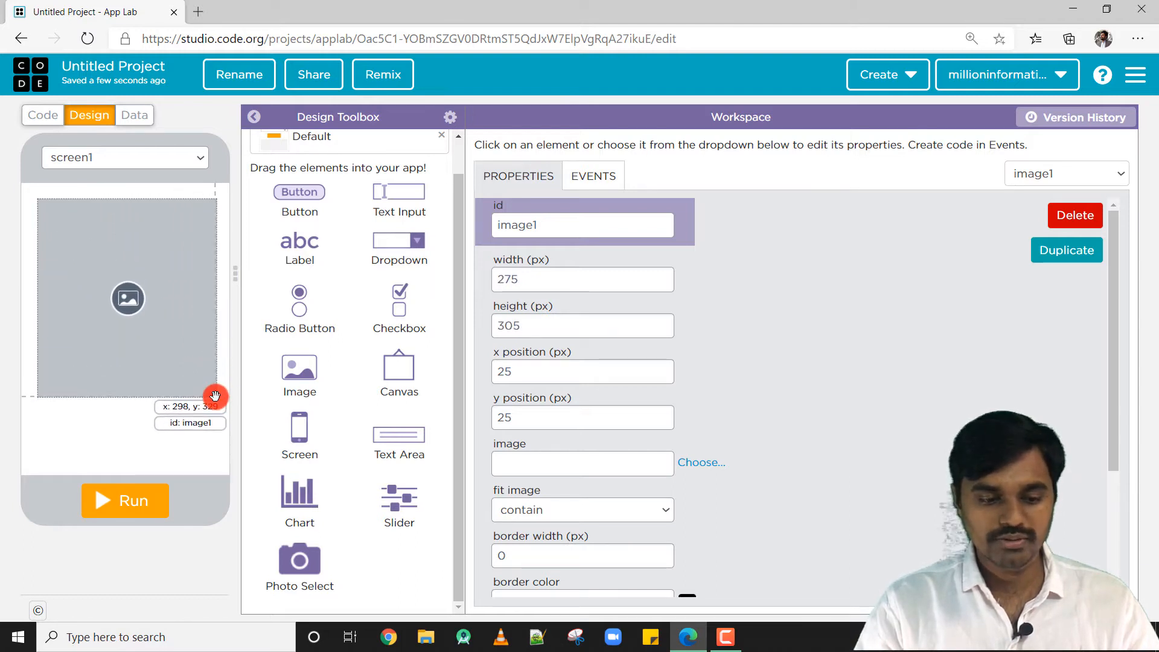
pyautogui.moveTo(215, 393); pyautogui.dragTo(216, 445)
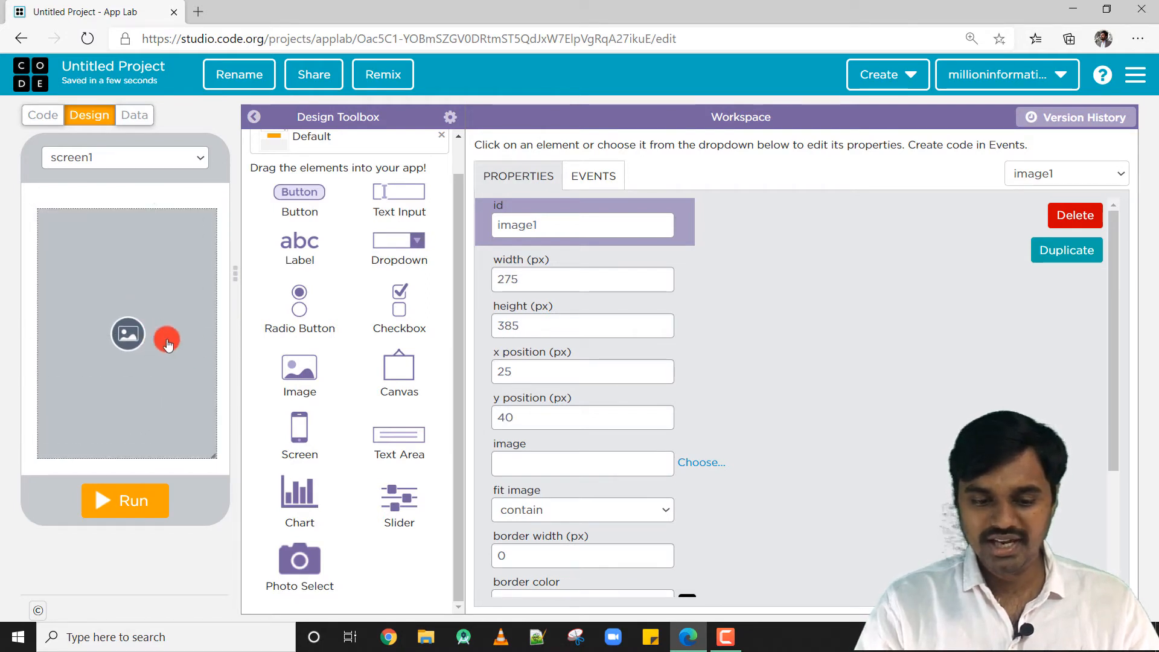
pyautogui.moveTo(490, 443)
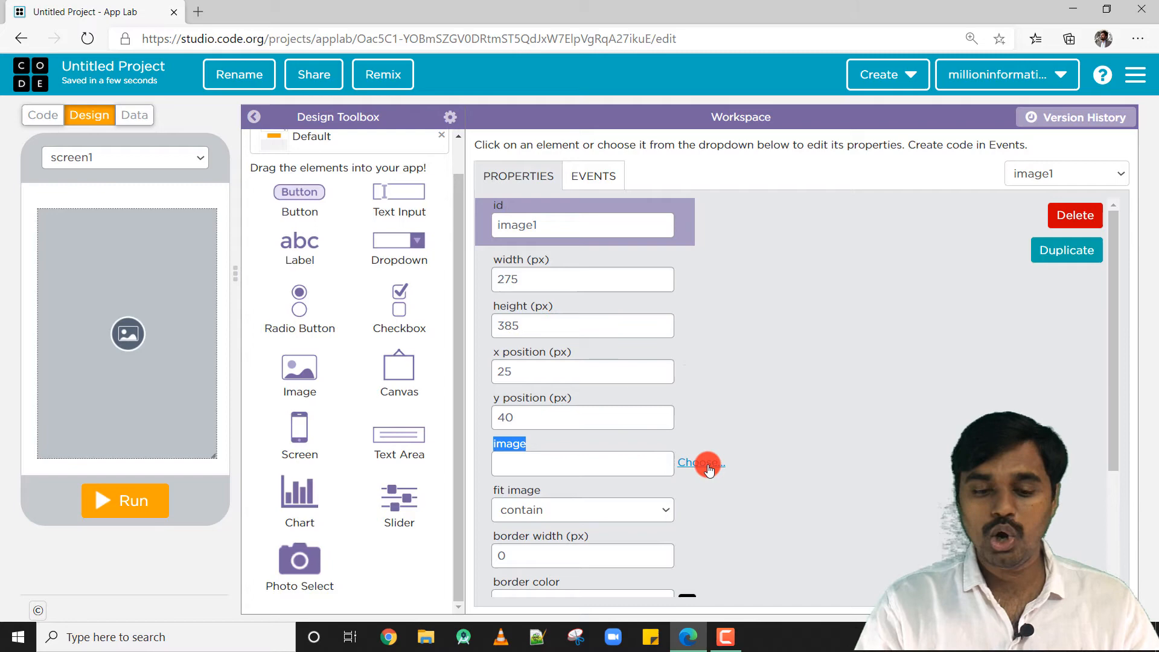
# Step: Set image1's picture to the Edge 'e' icon from the built-in icon library
pyautogui.click(701, 462)
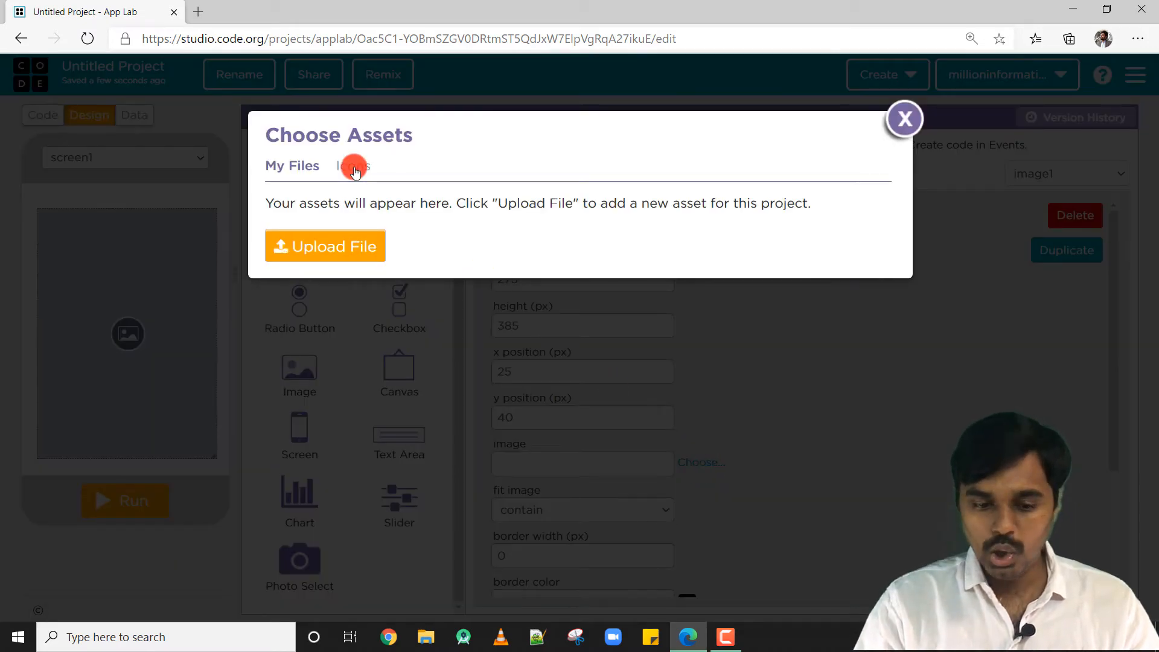
pyautogui.click(352, 165)
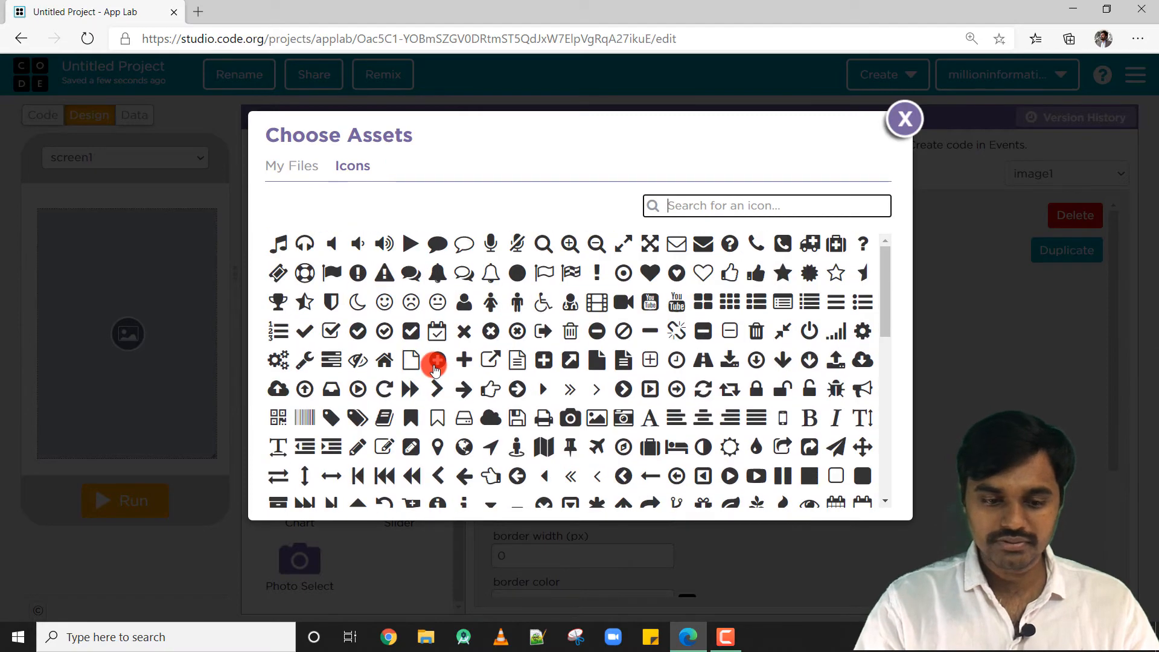
pyautogui.scroll(-3)
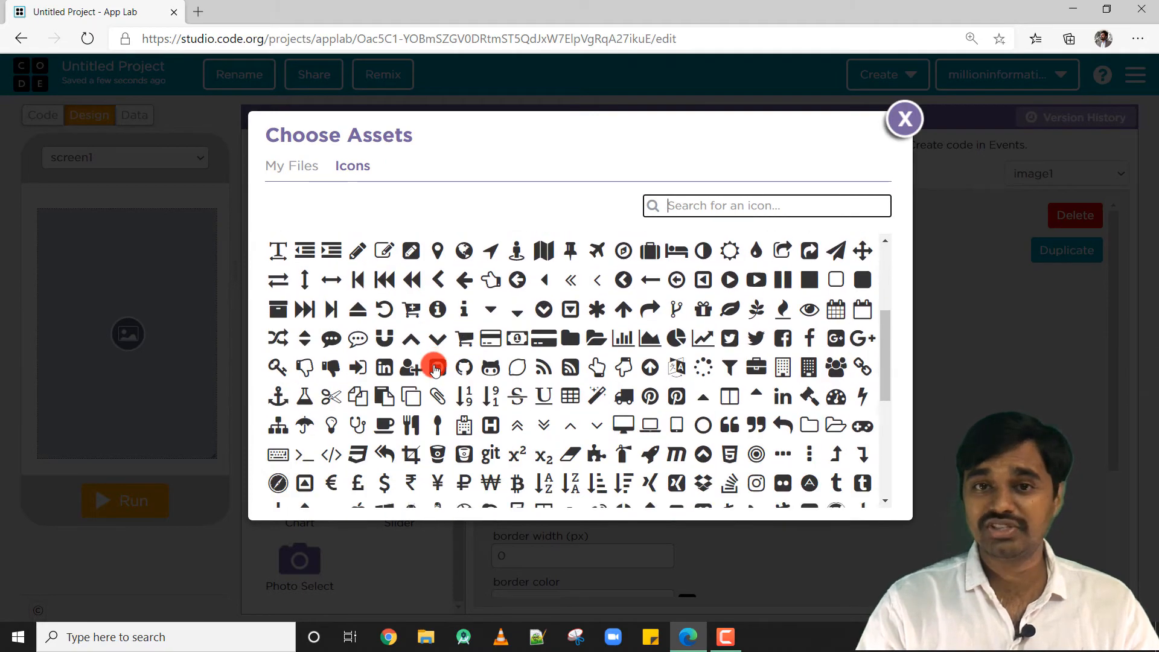
pyautogui.scroll(-3)
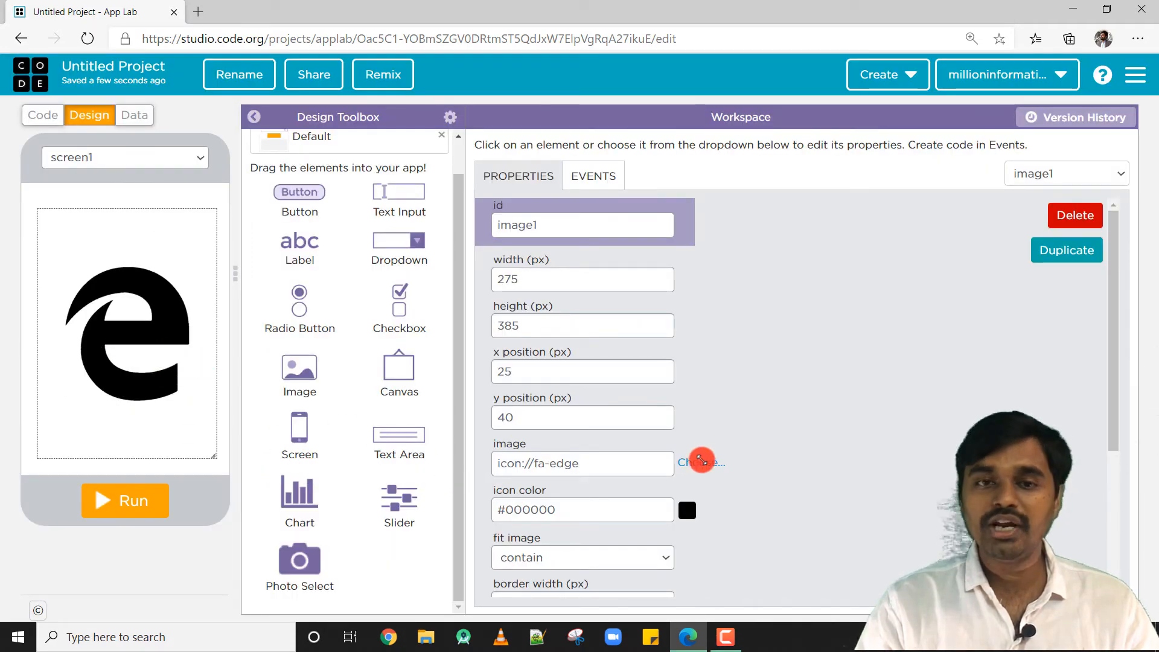
# Step: Upload bill.jpg from the computer and use it as image1's picture
pyautogui.click(701, 461)
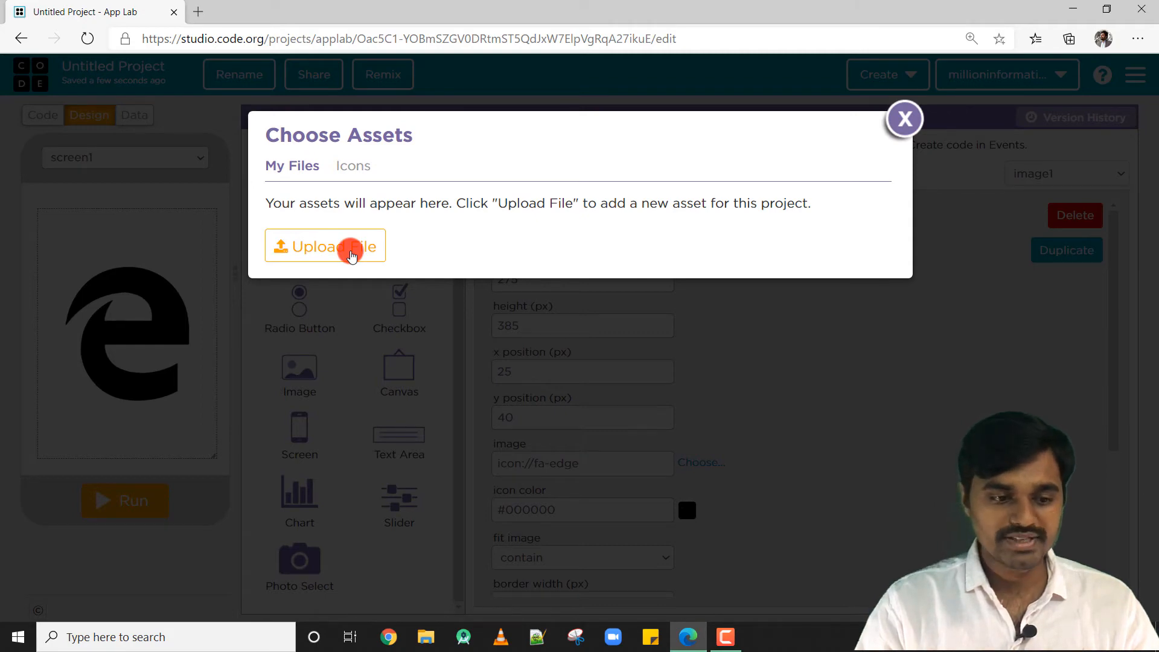
pyautogui.click(326, 246)
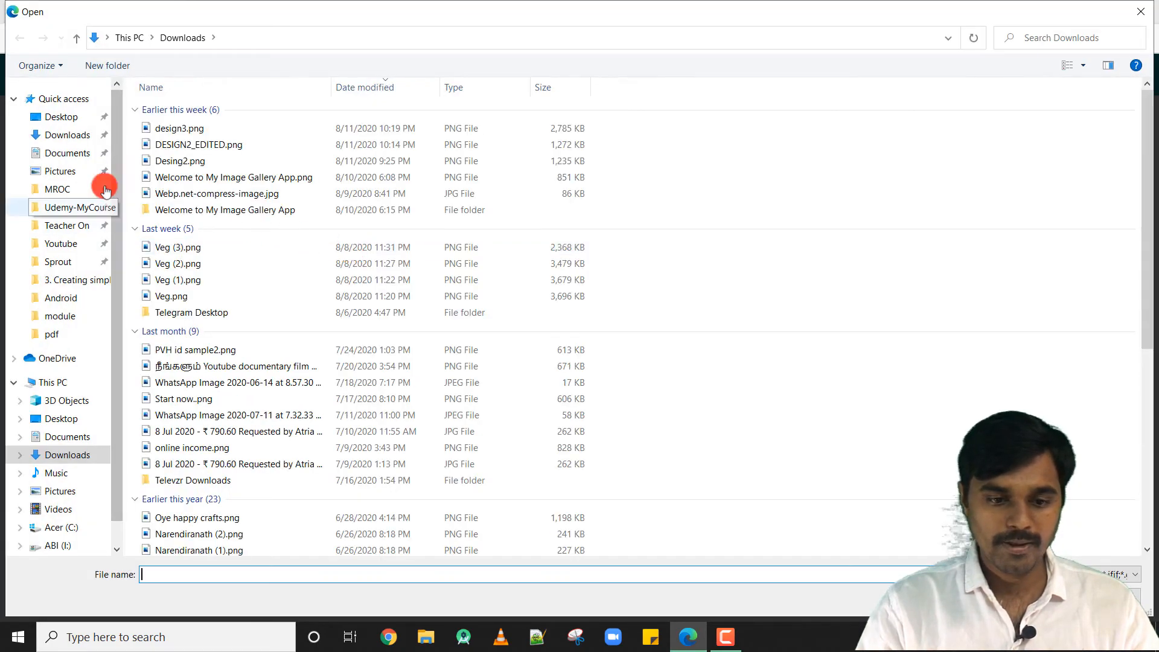
pyautogui.click(60, 171)
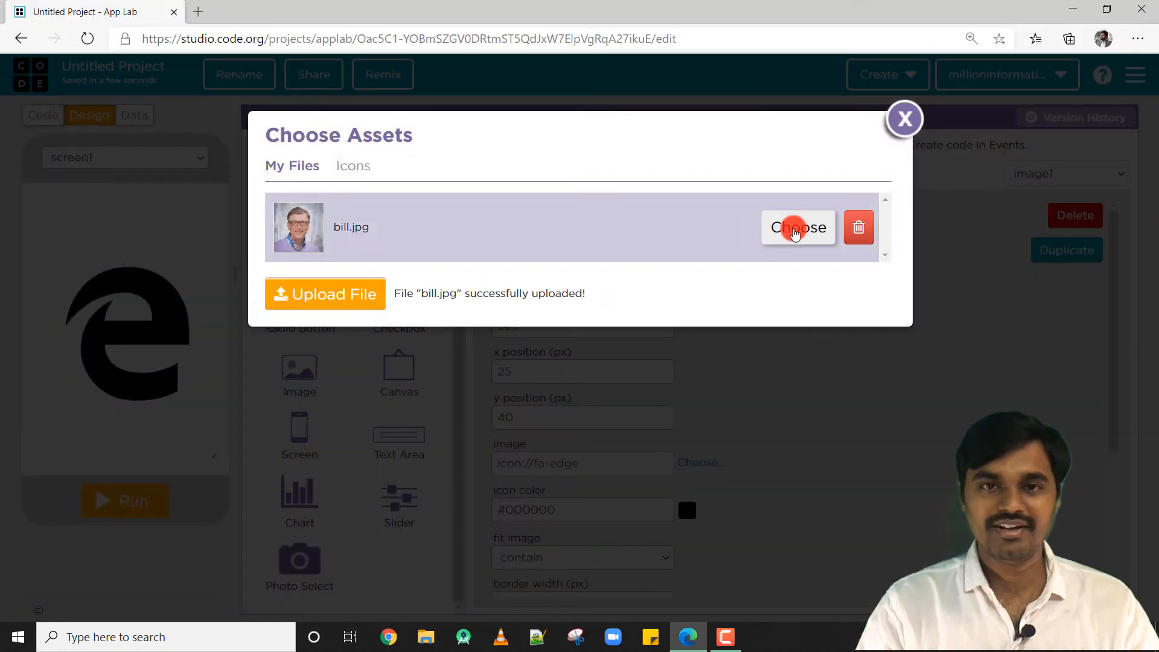
pyautogui.click(798, 227)
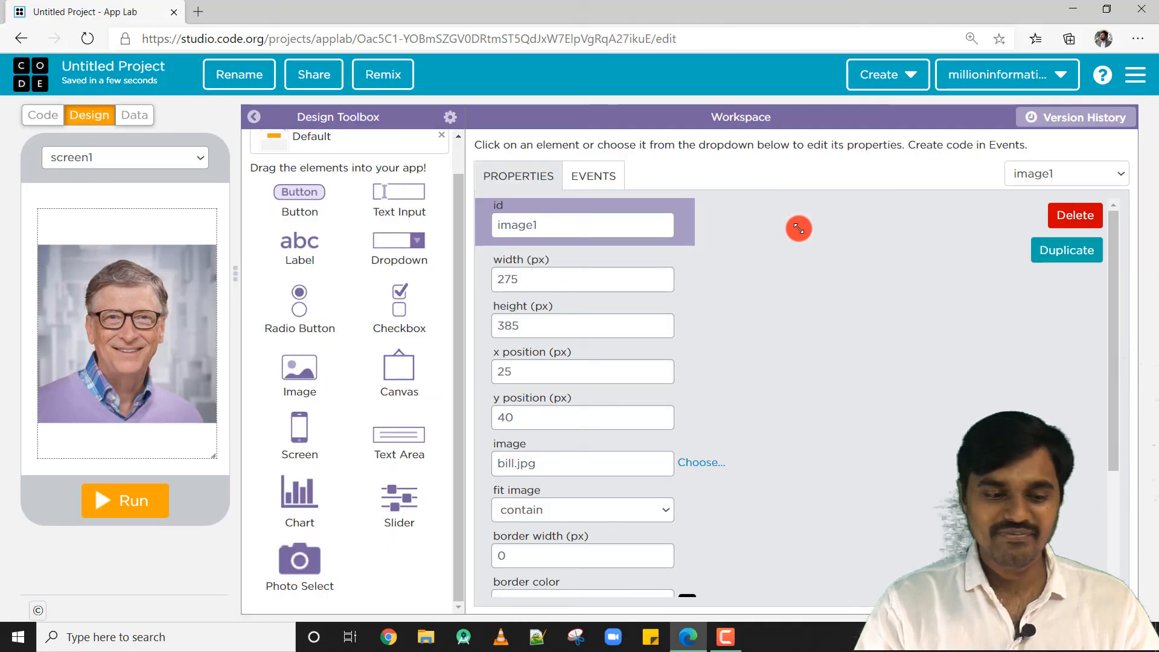